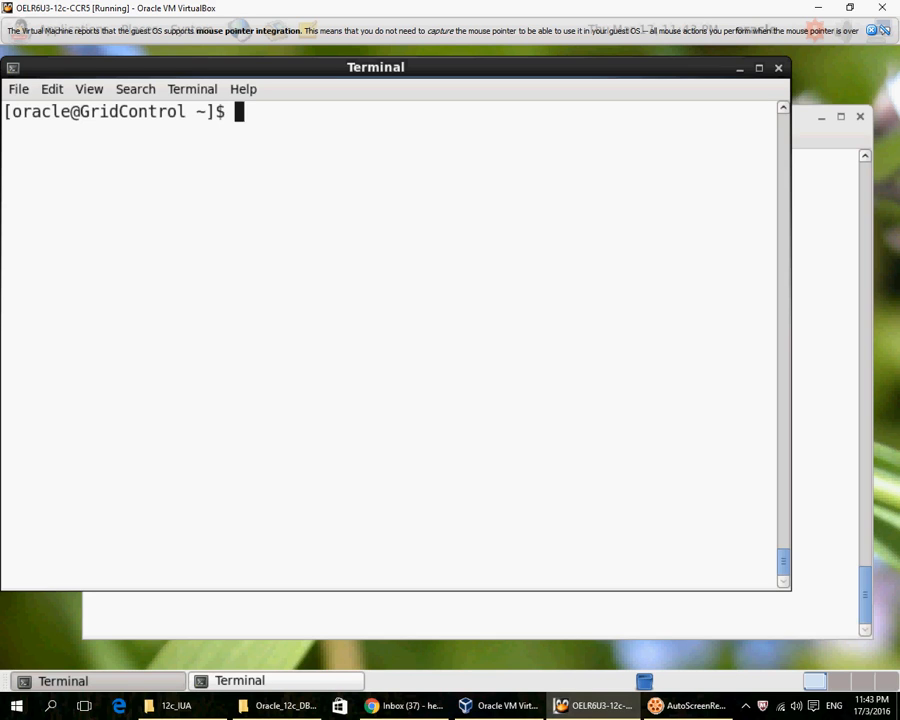
# Change into $ORACLE_HOME/network/admin and list its files.
pyautogui.write('cd')
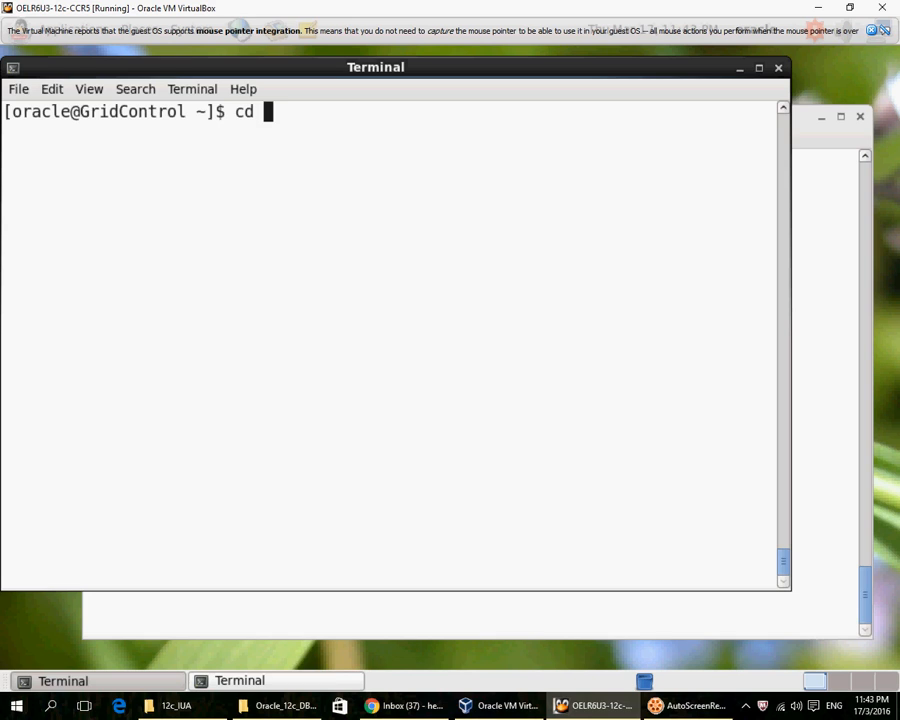
pyautogui.write('$ORACLE_HOME/networka')
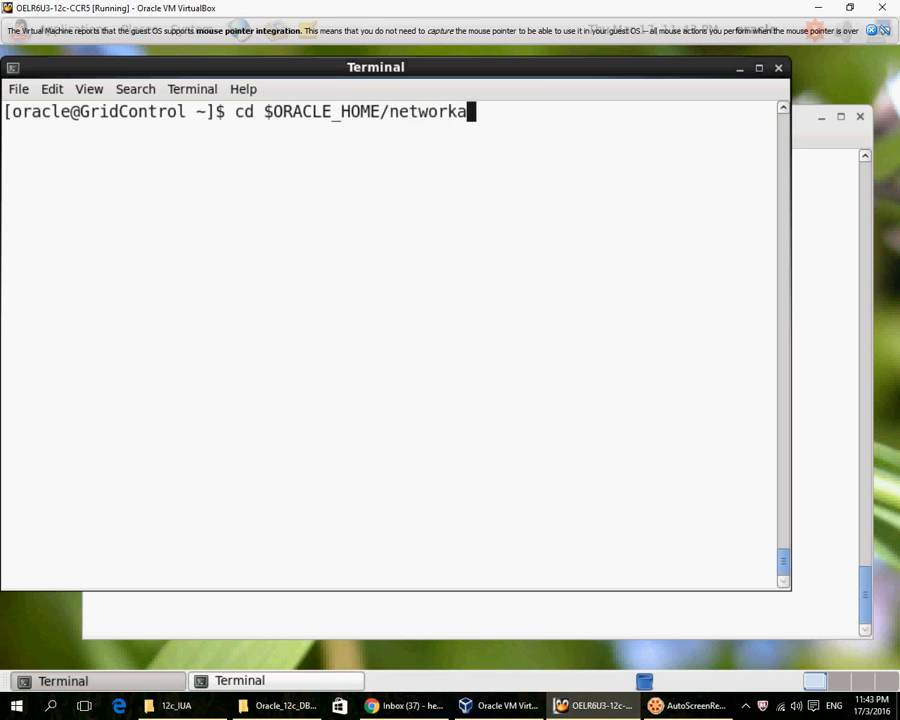
pyautogui.press('Return')
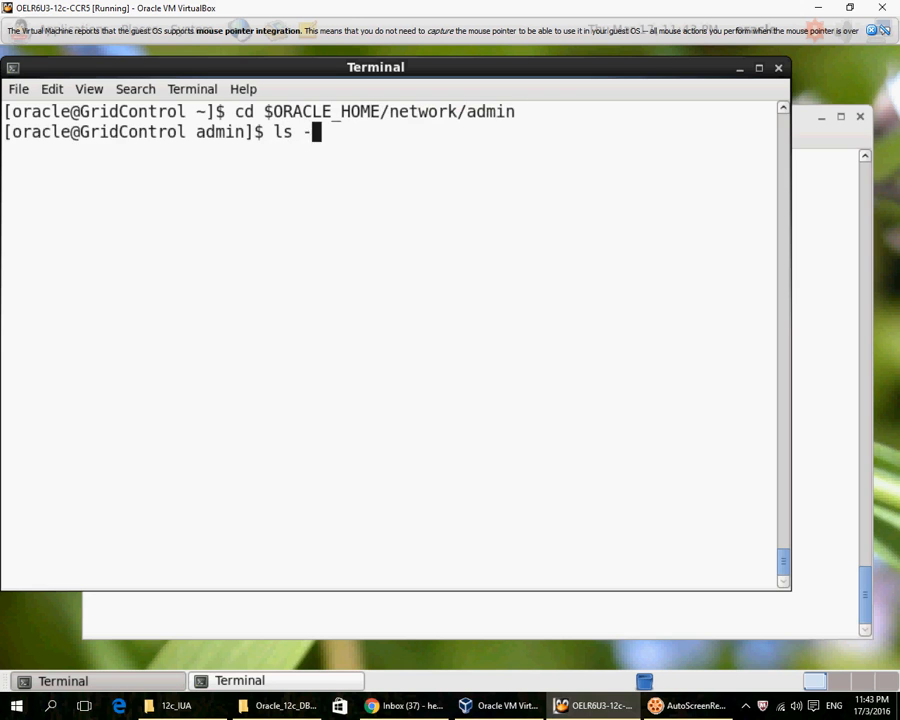
pyautogui.press('Return')
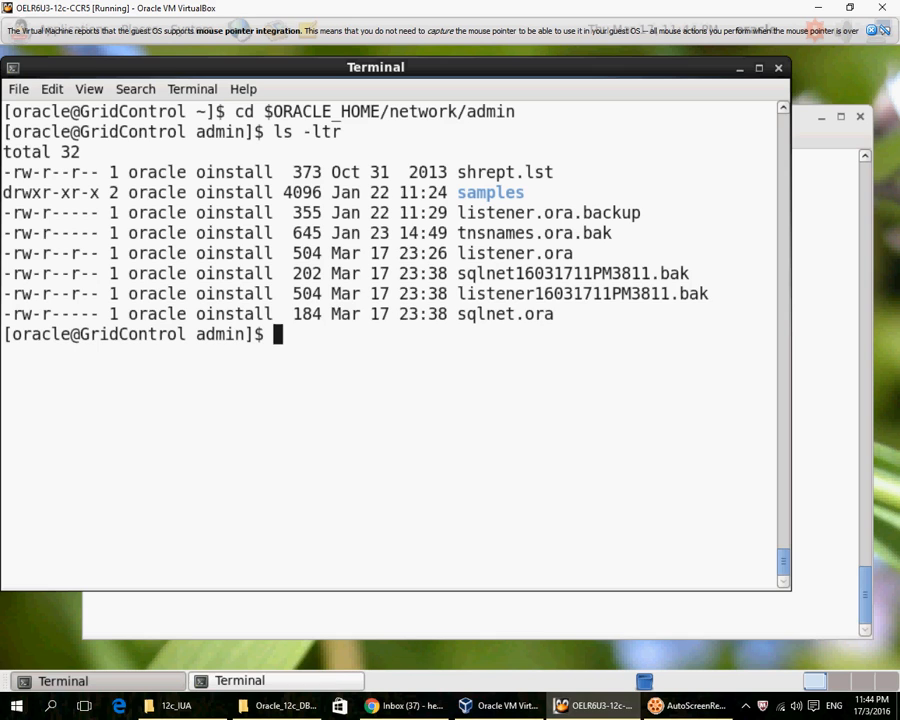
# Launch the Oracle Net Configuration Assistant with netca.
pyautogui.write('netc')
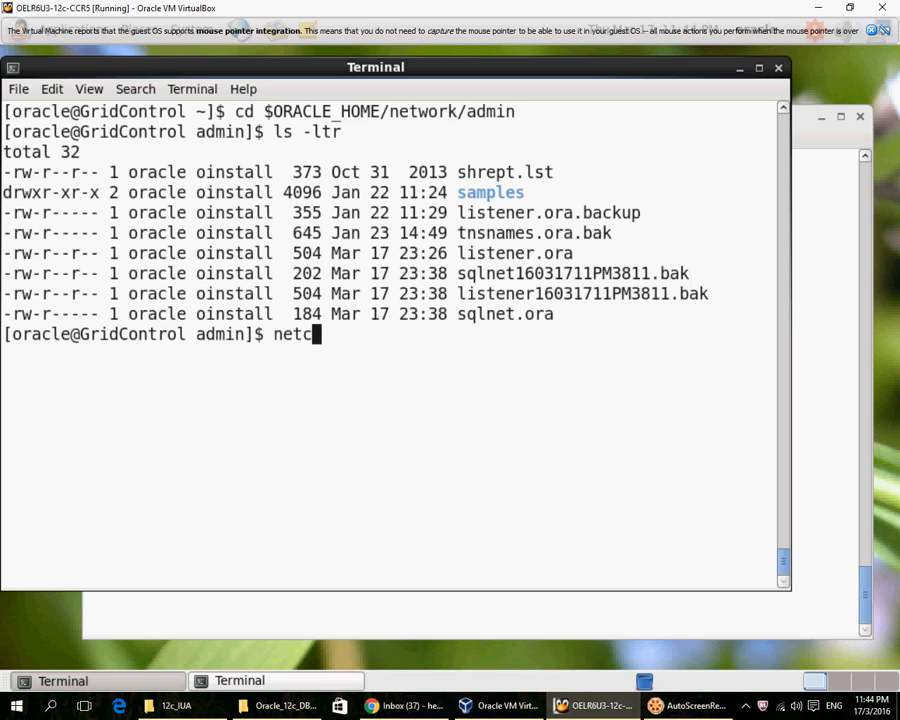
pyautogui.press('Return')
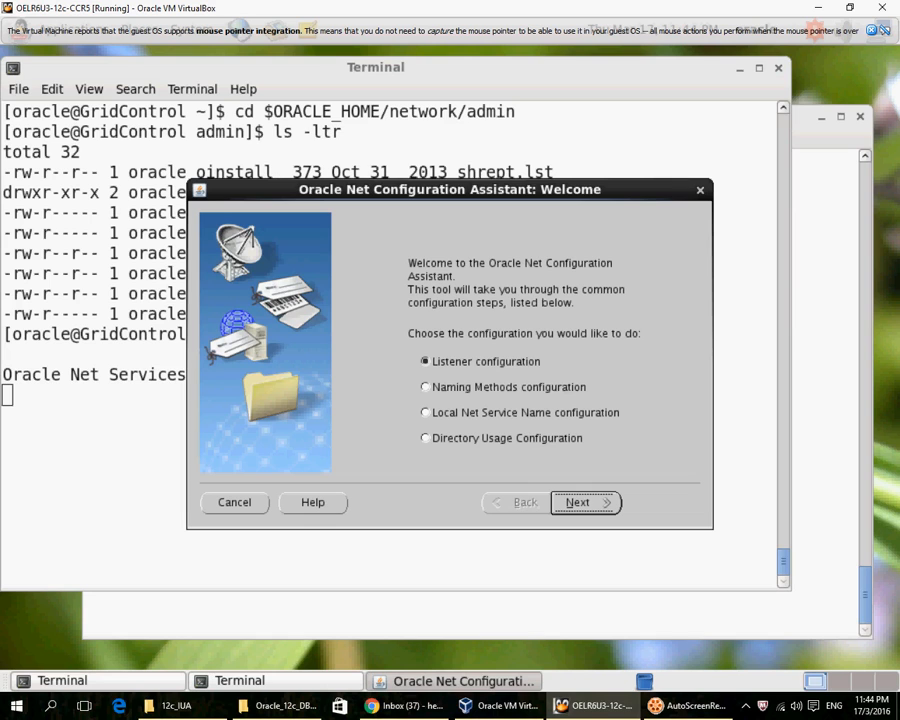
# Run Naming Methods configuration keeping Local Naming and finish back at the start.
pyautogui.click(576, 502)
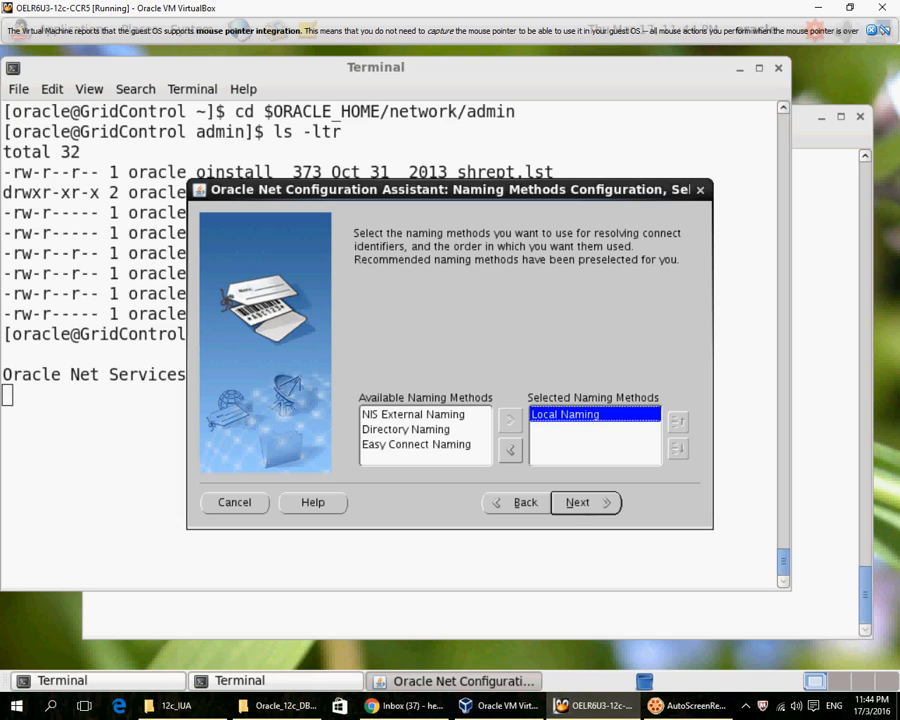
pyautogui.click(584, 502)
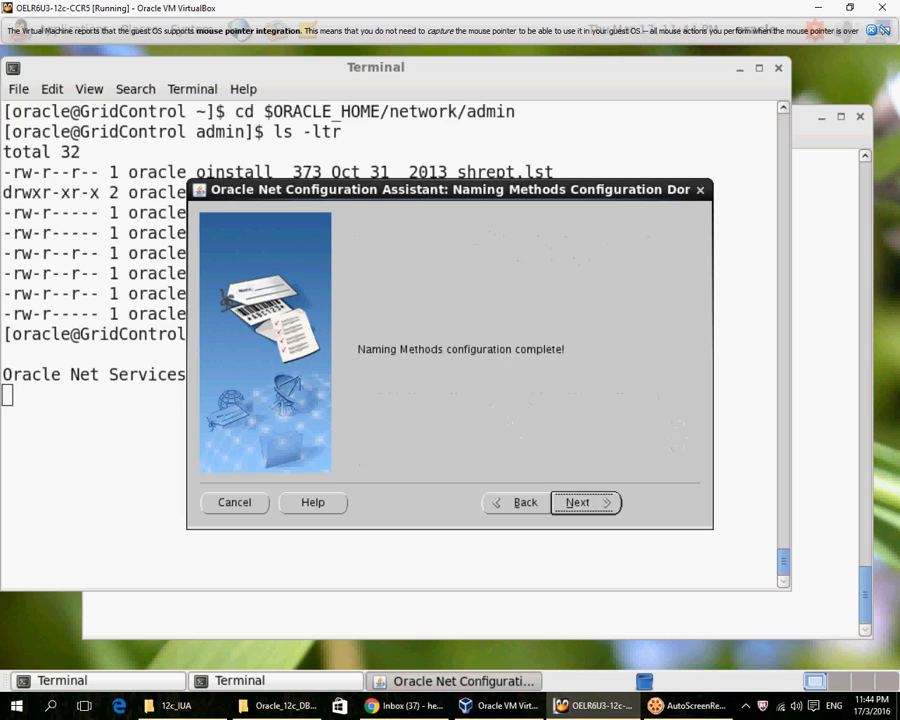
pyautogui.click(576, 502)
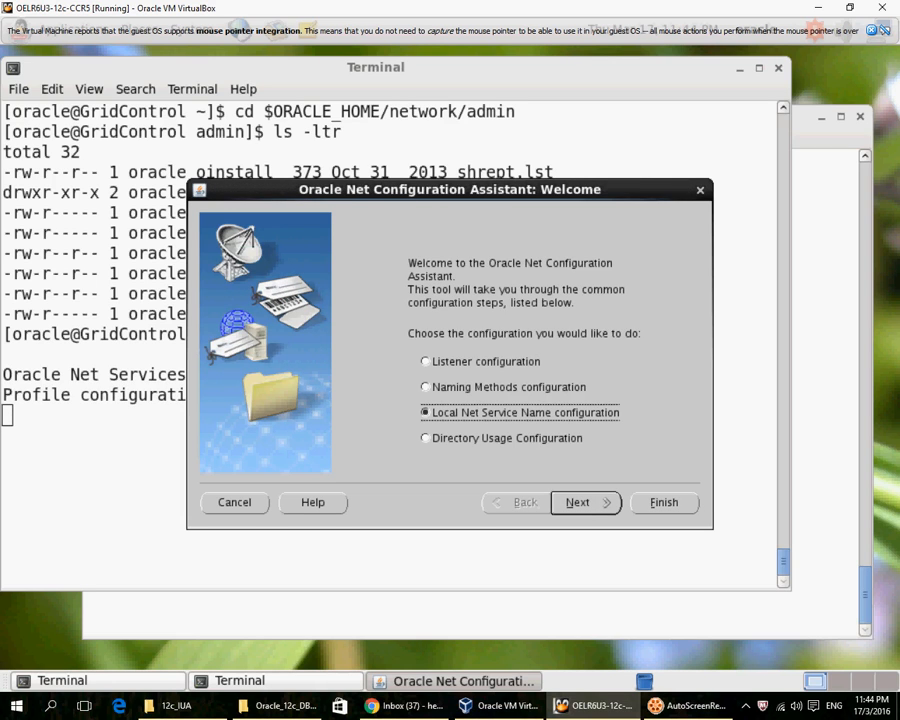
# Add a new local net service name for service orcl.
pyautogui.click(584, 502)
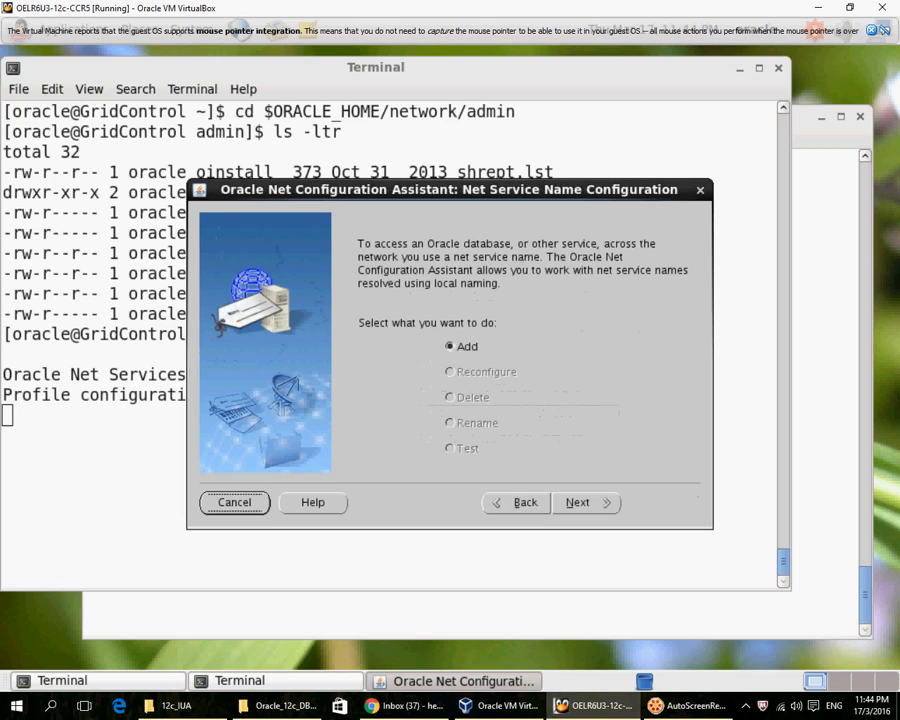
pyautogui.click(576, 502)
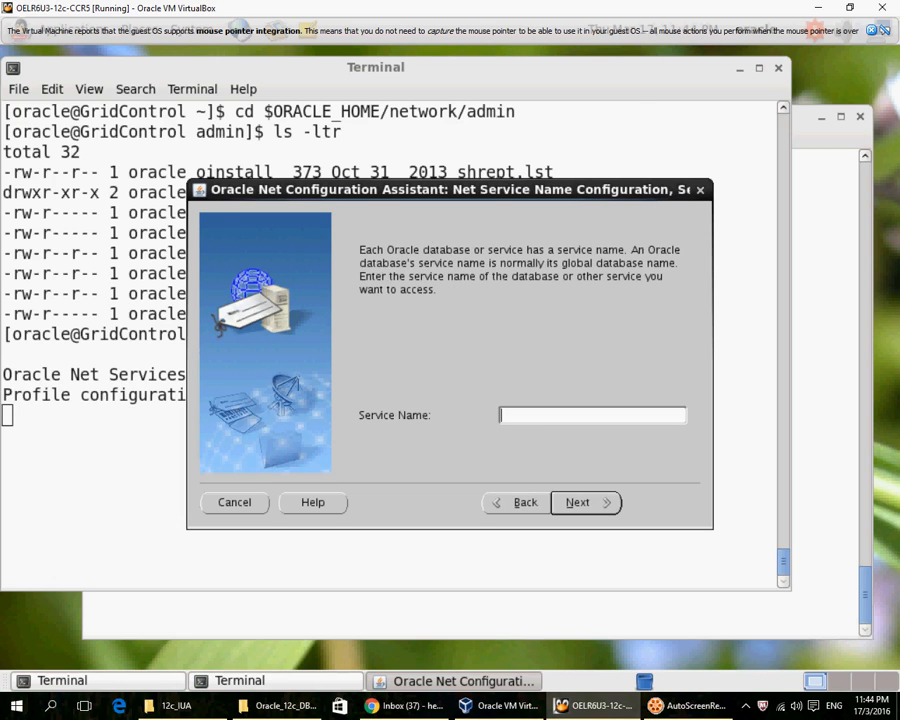
pyautogui.write('oracle')
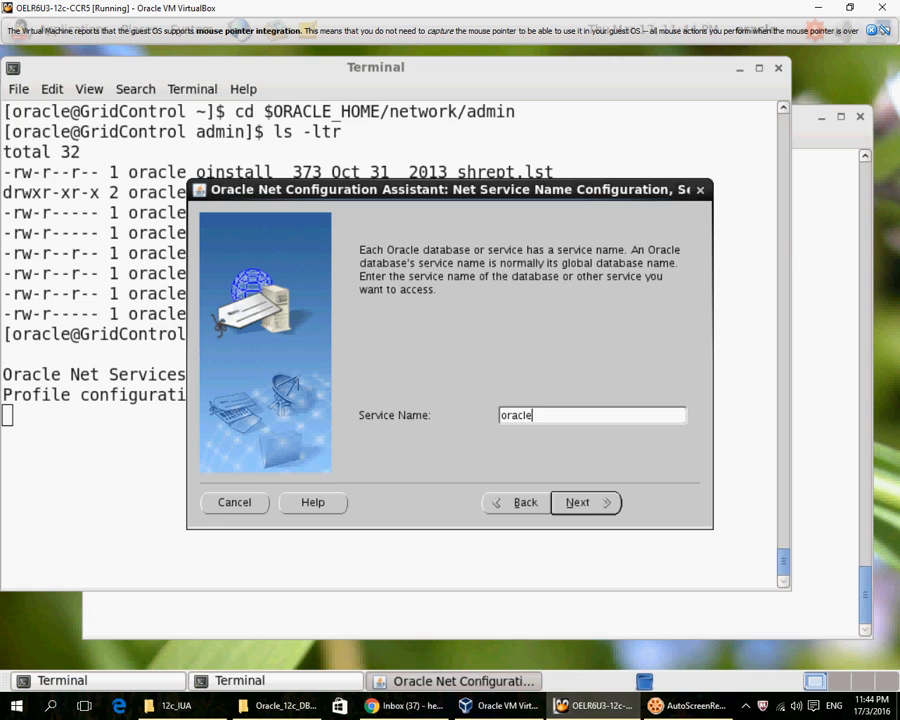
pyautogui.write('orcl')
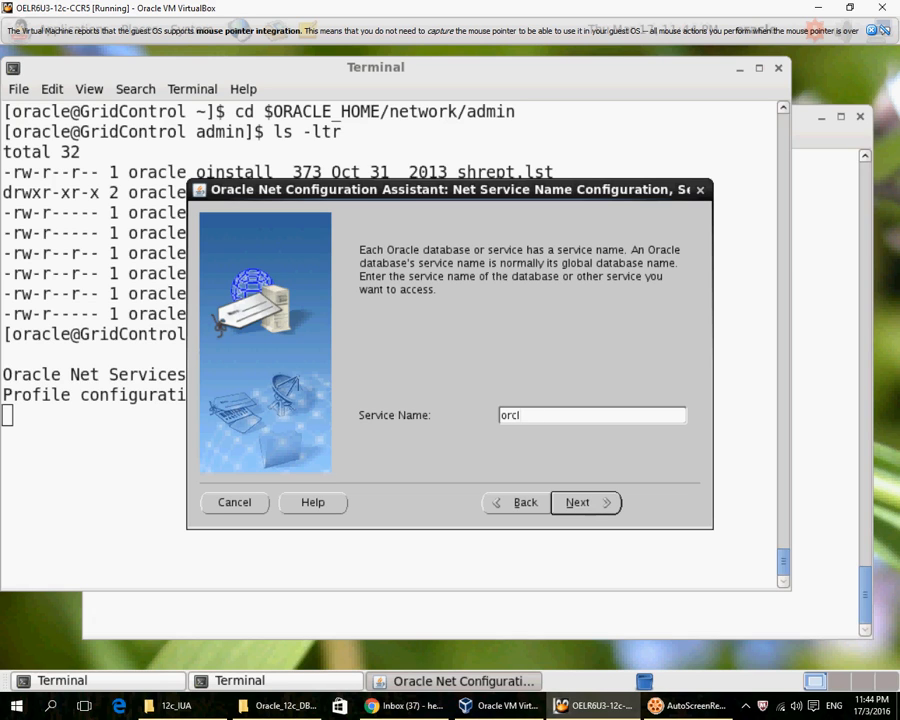
pyautogui.click(584, 502)
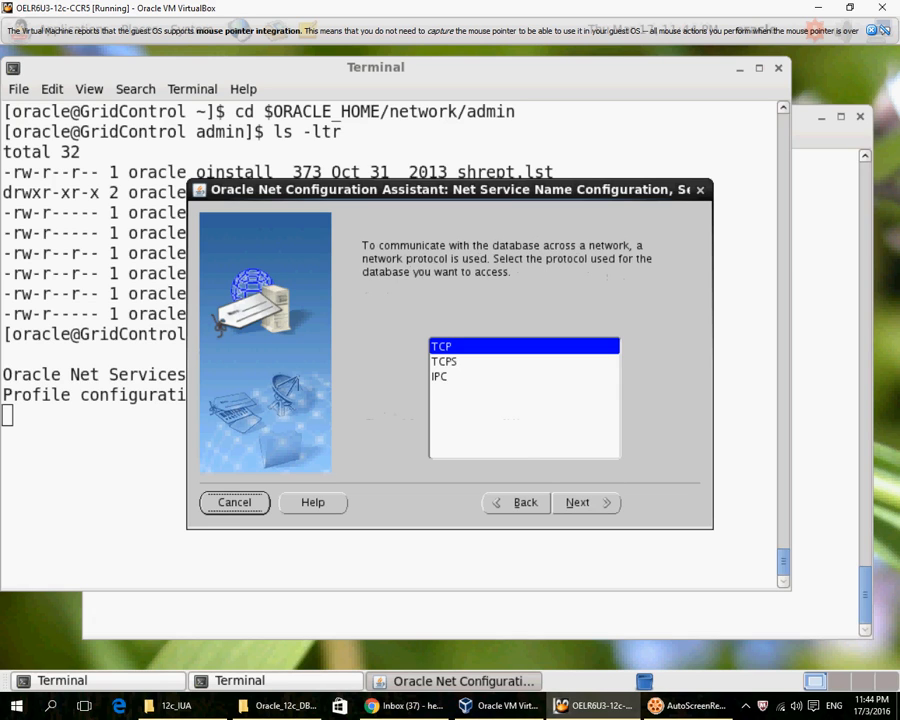
# Use TCP to host GridControl on the standard port 1521.
pyautogui.click(576, 502)
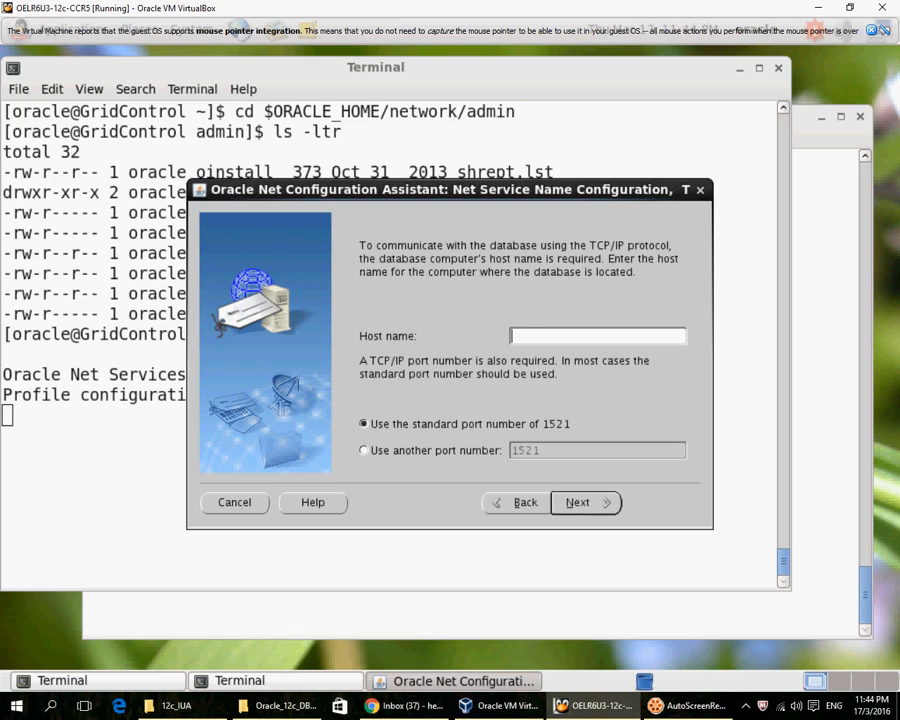
pyautogui.write('Grid')
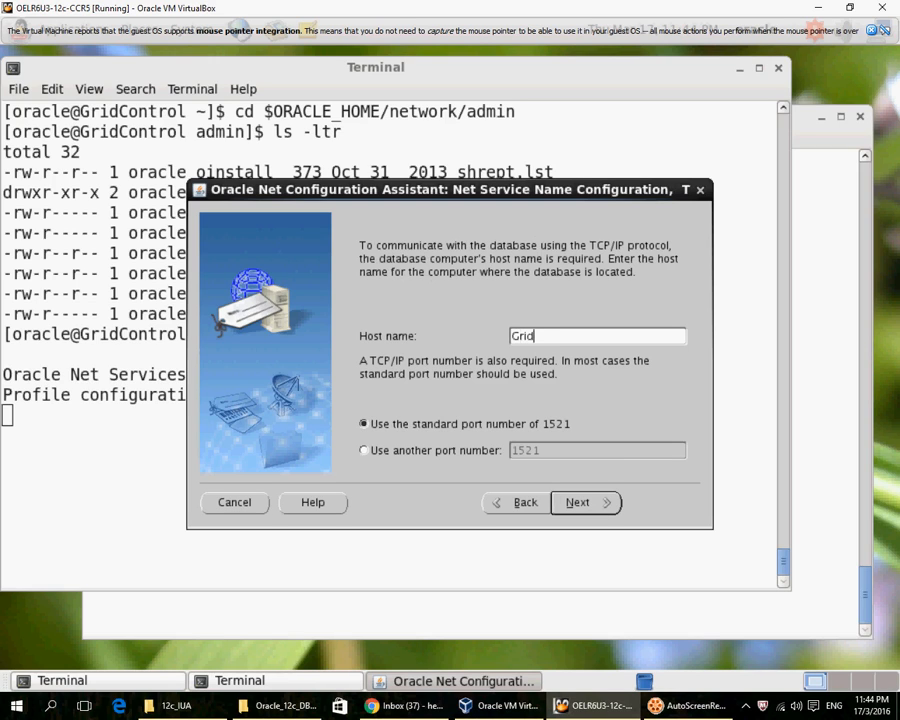
pyautogui.write('Control')
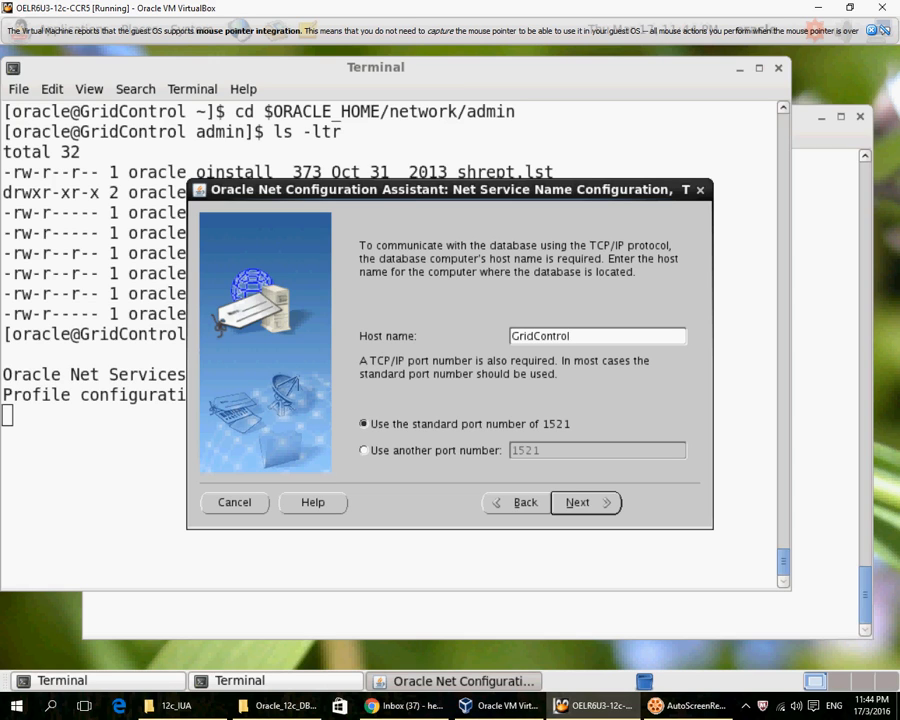
pyautogui.click(576, 502)
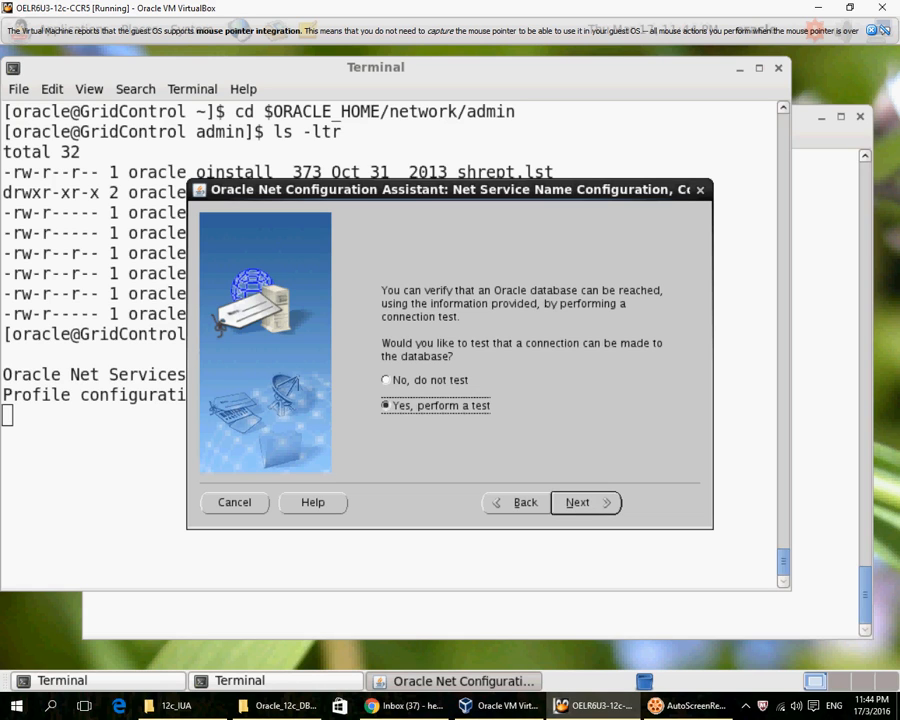
# Test the connection with the login changed to hr and continue after it succeeds.
pyautogui.click(576, 502)
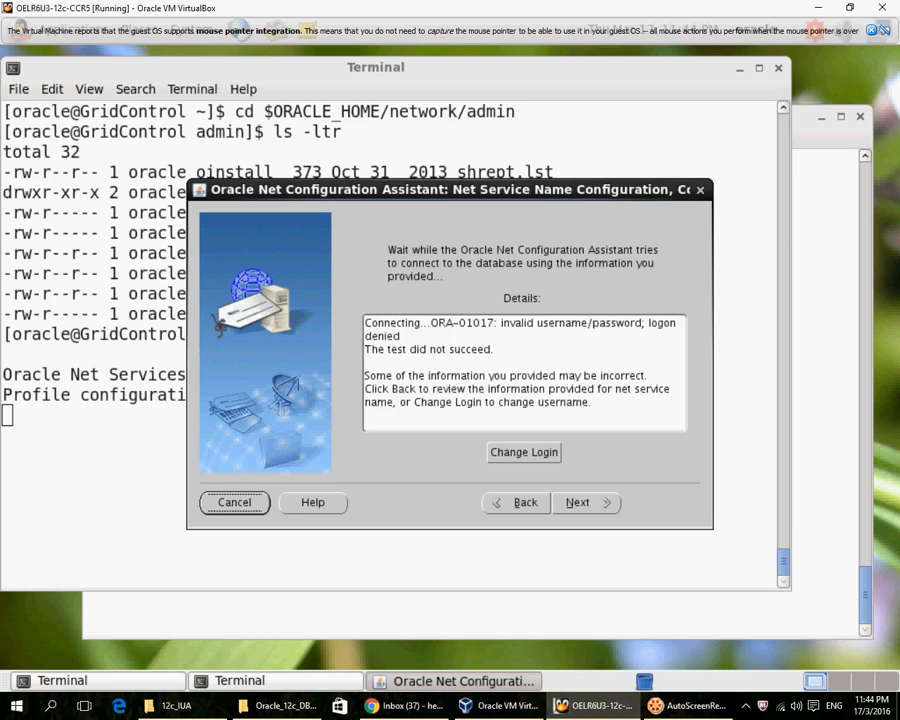
pyautogui.click(524, 452)
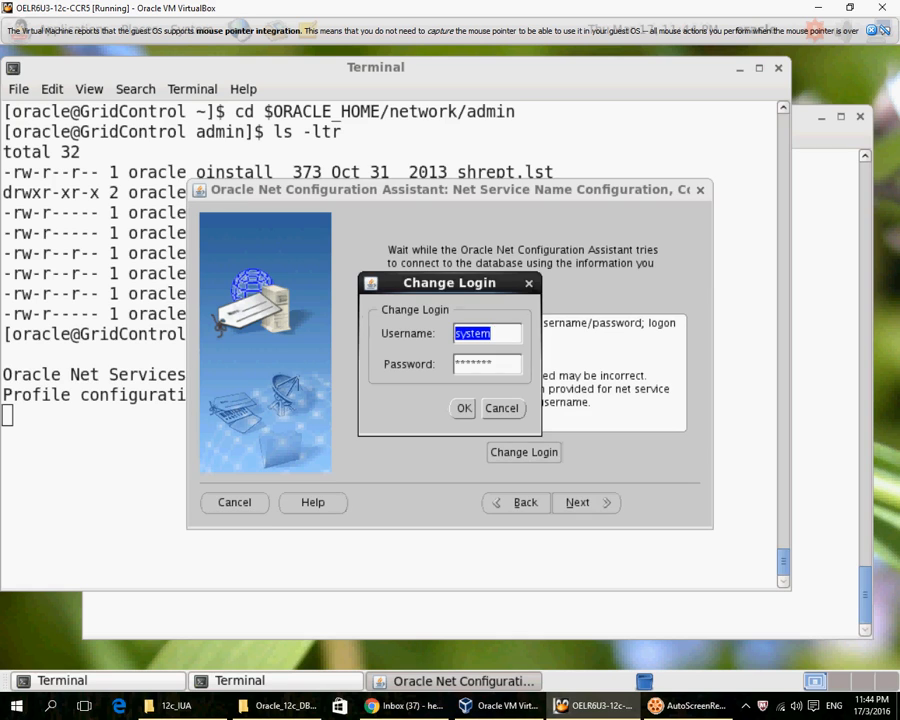
pyautogui.write('hr')
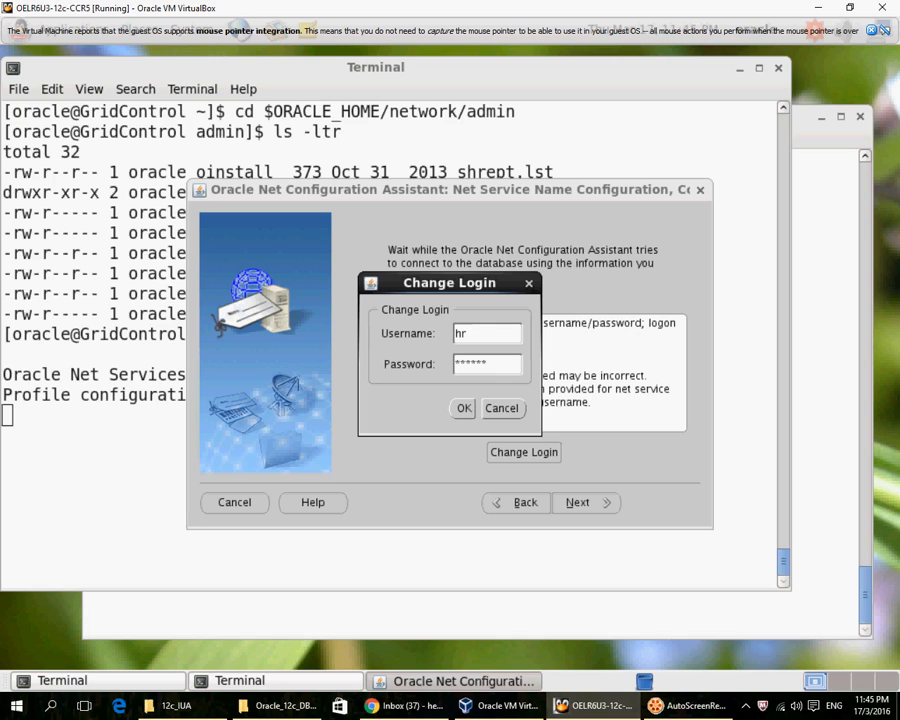
pyautogui.click(464, 408)
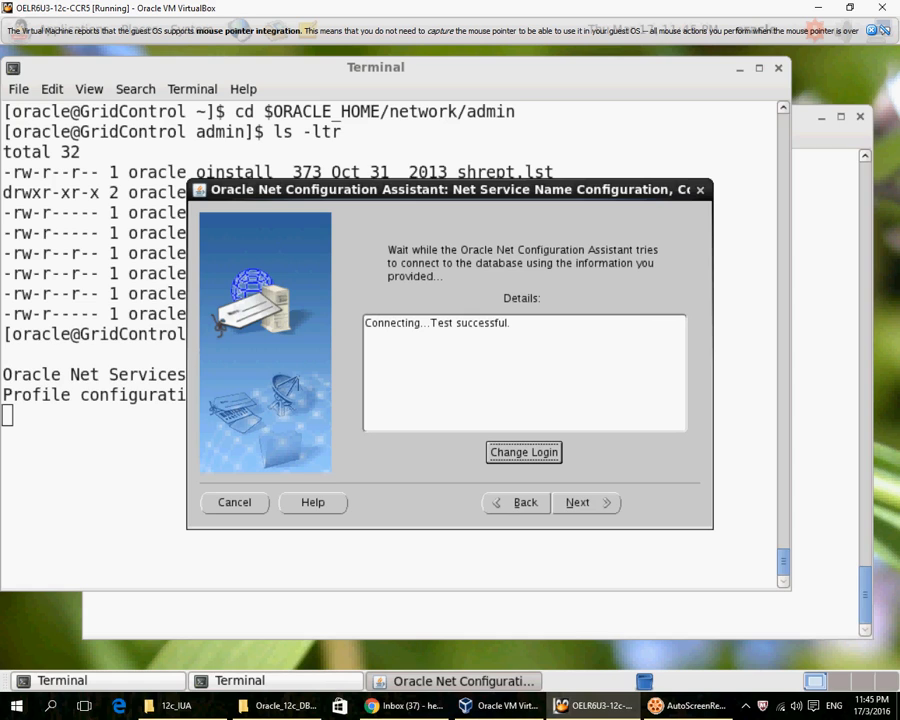
pyautogui.click(584, 502)
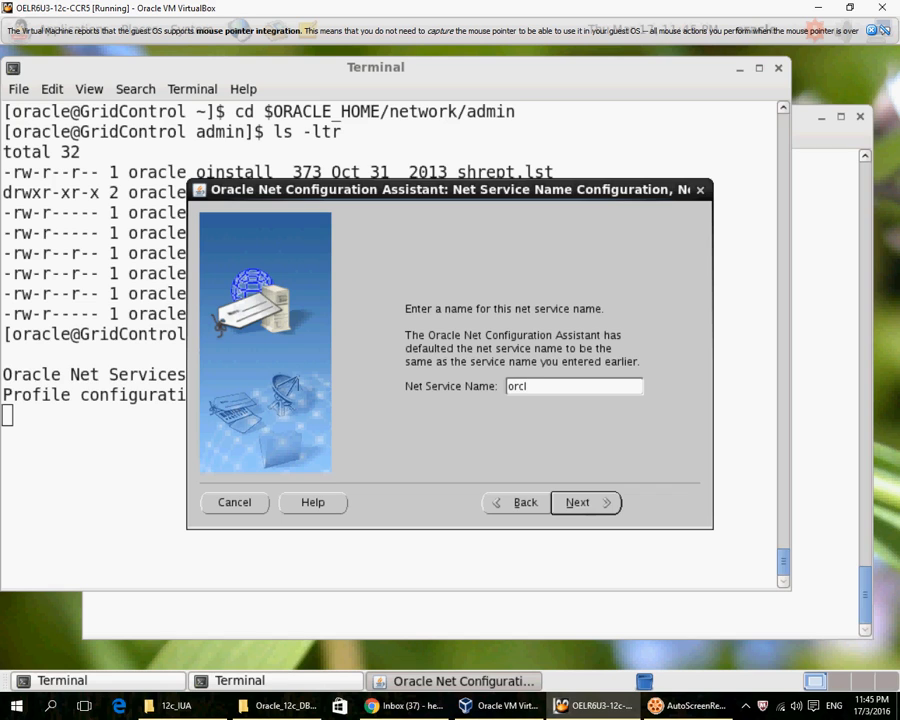
# Accept orcl as the net service name, add no other, and finish the assistant.
pyautogui.click(580, 502)
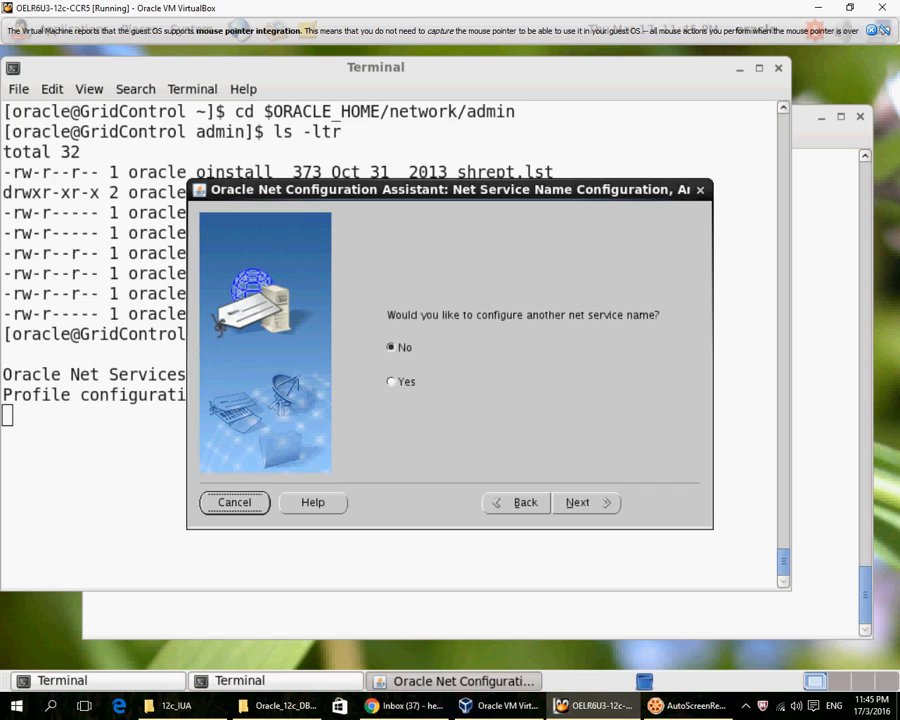
pyautogui.click(576, 502)
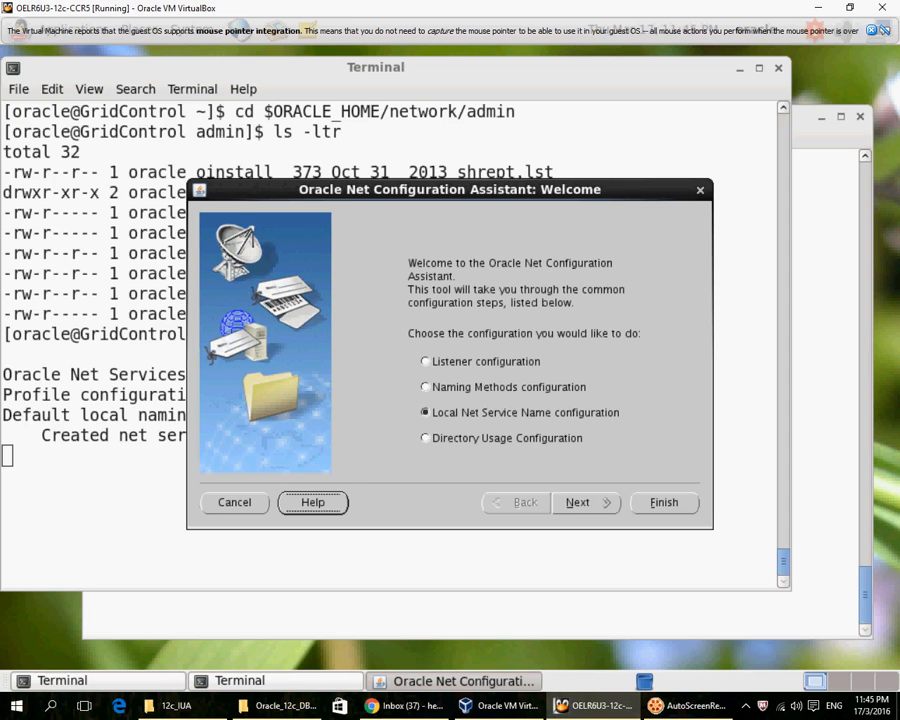
pyautogui.click(664, 502)
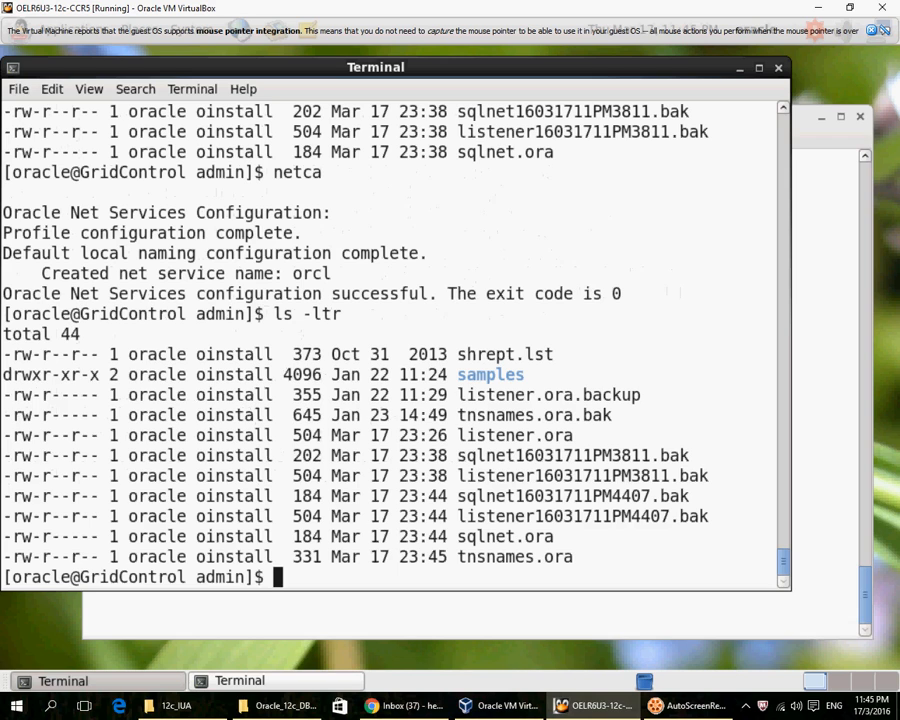
# View the new tnsnames.ora in vi.
pyautogui.write('vi tnsnames')
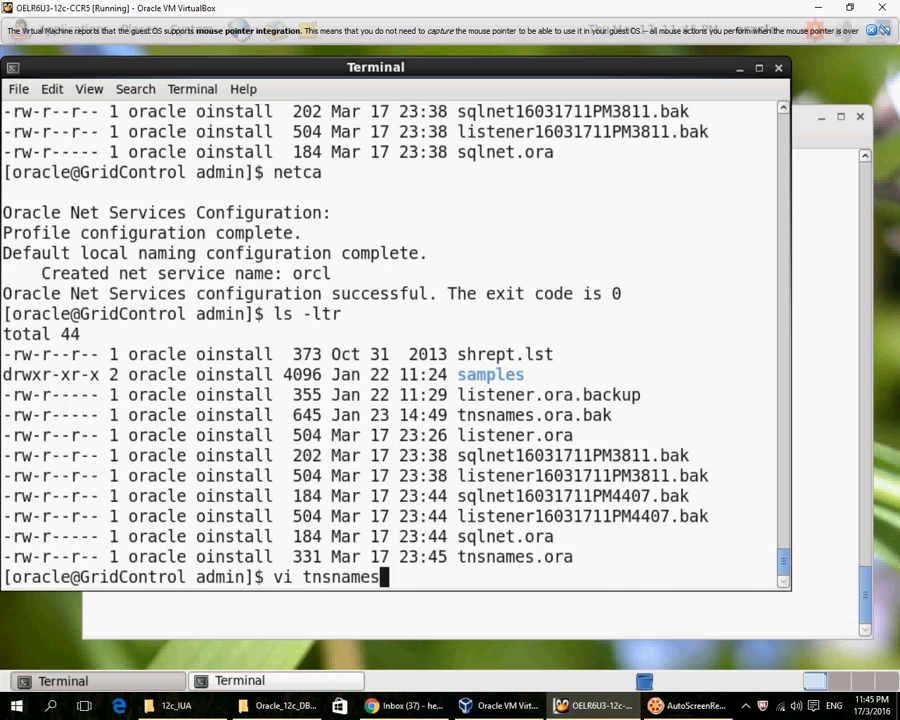
pyautogui.press('Return')
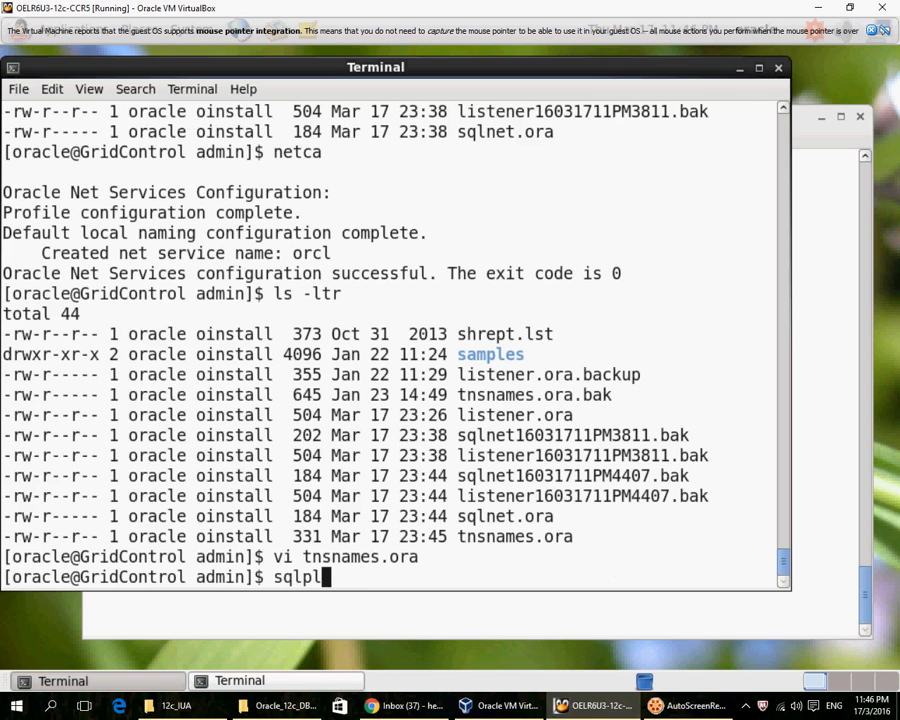
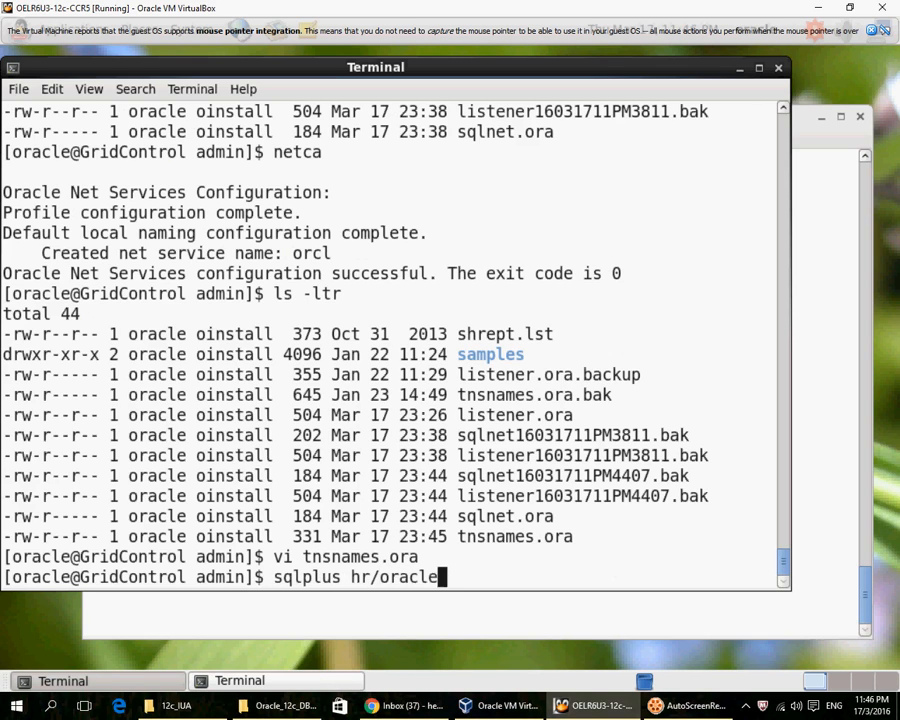
pyautogui.press('Return')
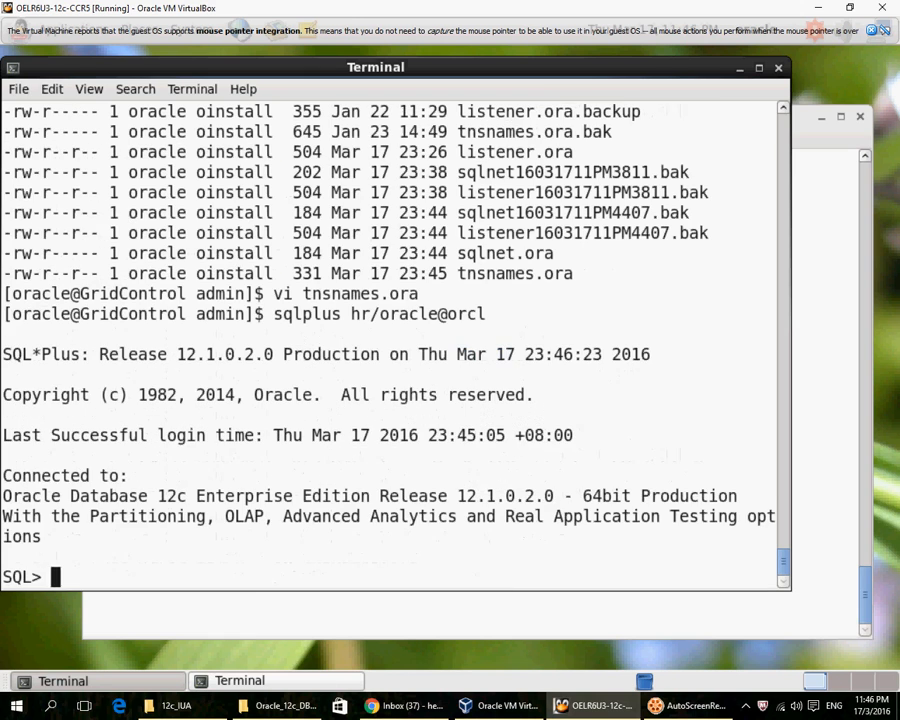
pyautogui.write('exit')
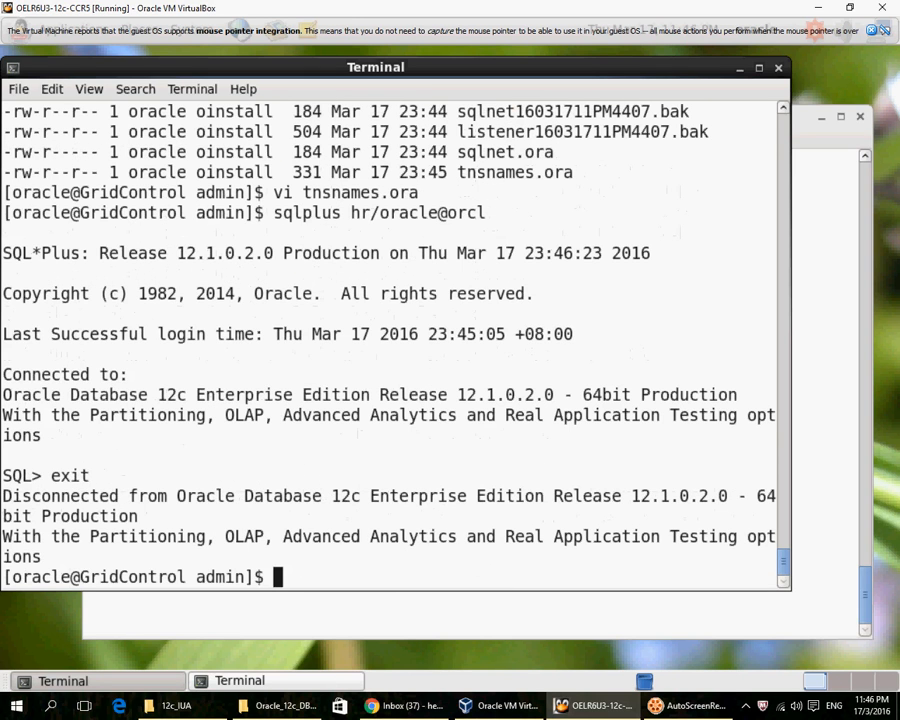
pyautogui.write('vi')
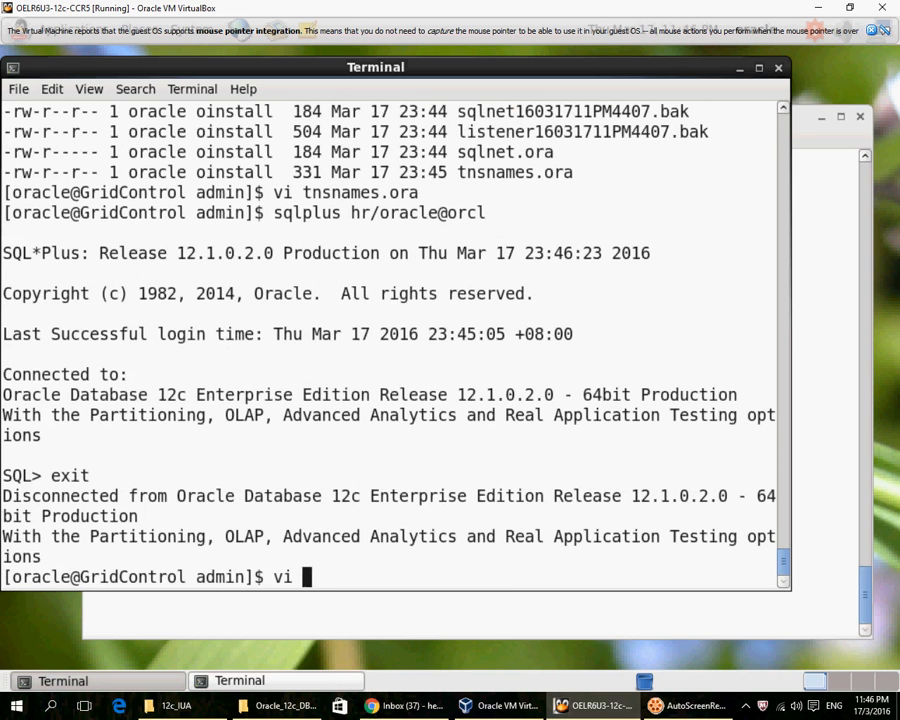
# Reopen tnsnames.ora in vi and prefix the ORCL entry with MY to make MYORCL.
pyautogui.press('Return')
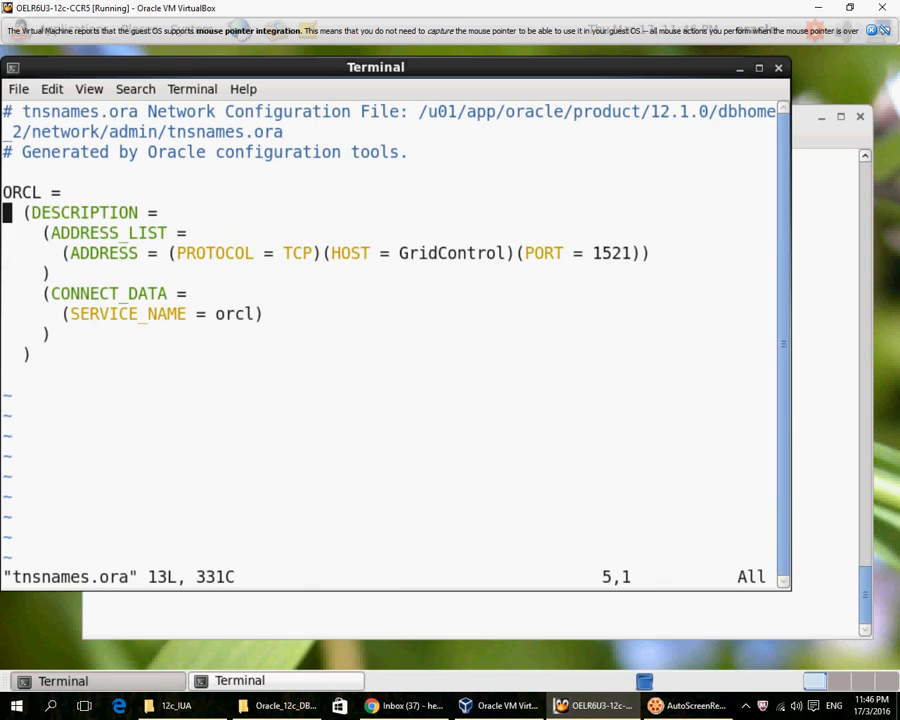
pyautogui.write('MY')
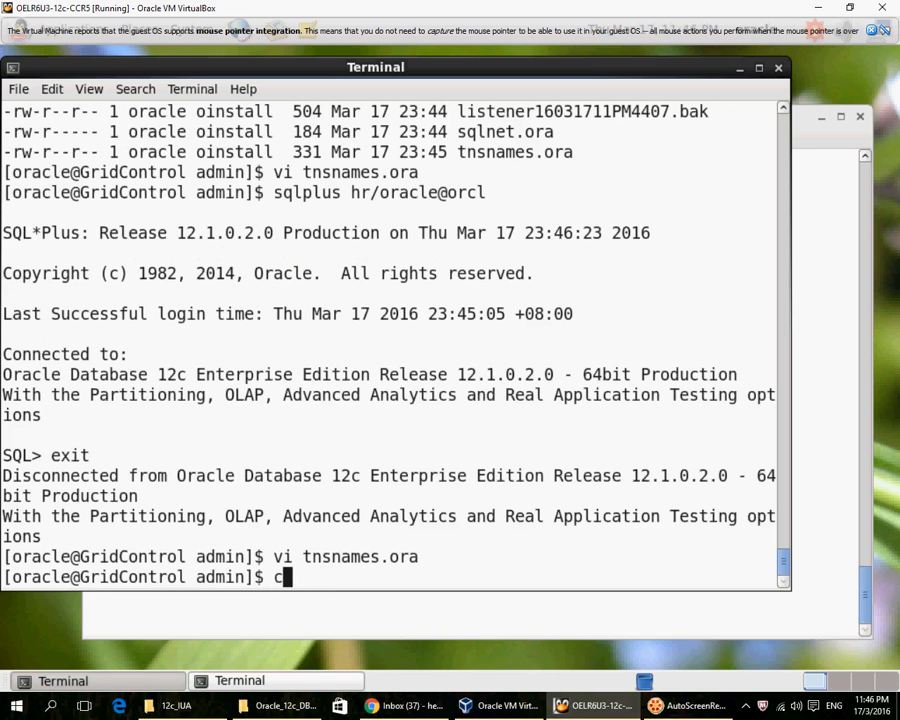
# Print tnsnames.ora and attempt sqlplus hr login through myorcl with a mistyped password.
pyautogui.press('Return')
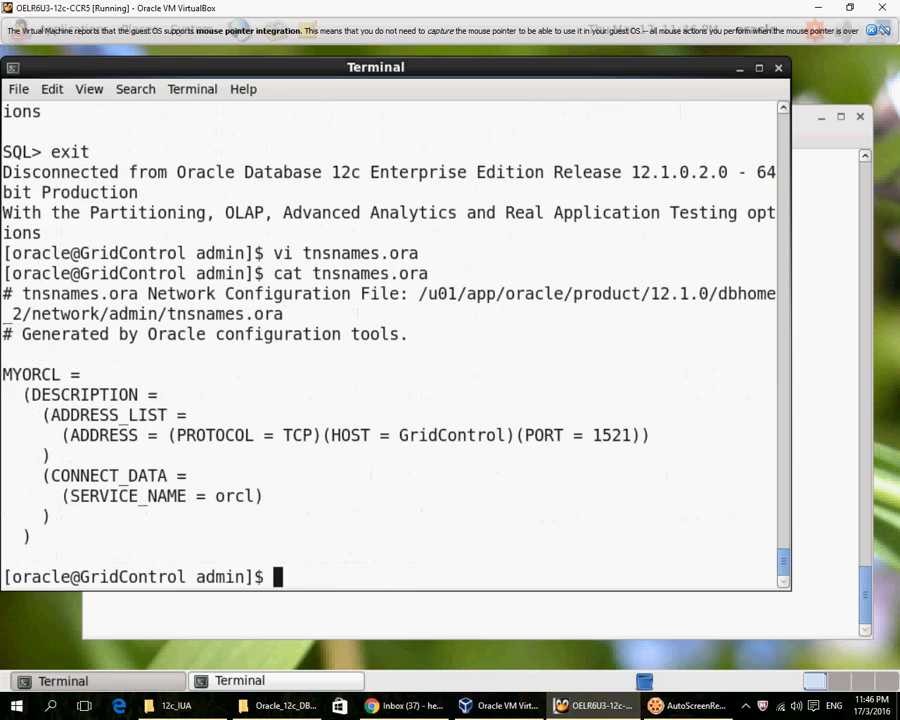
pyautogui.write('lsnrc')
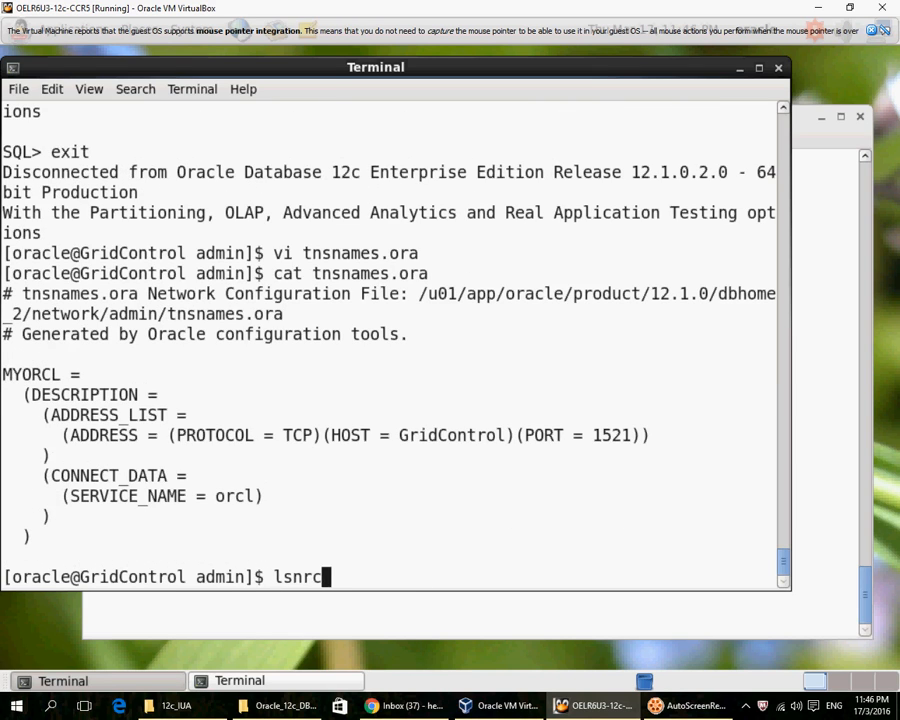
pyautogui.write('sqlplus h')
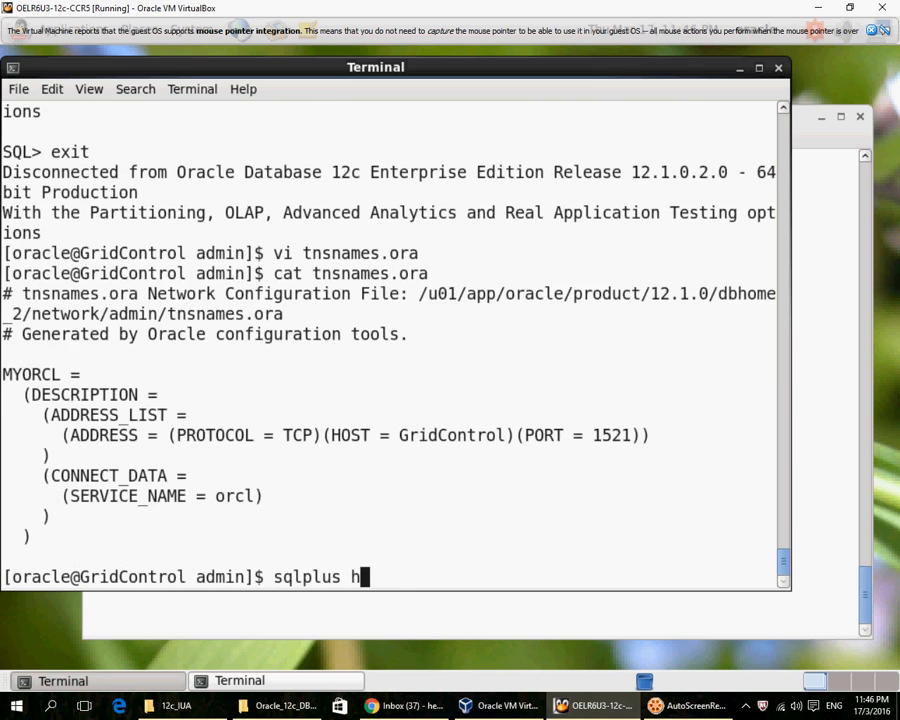
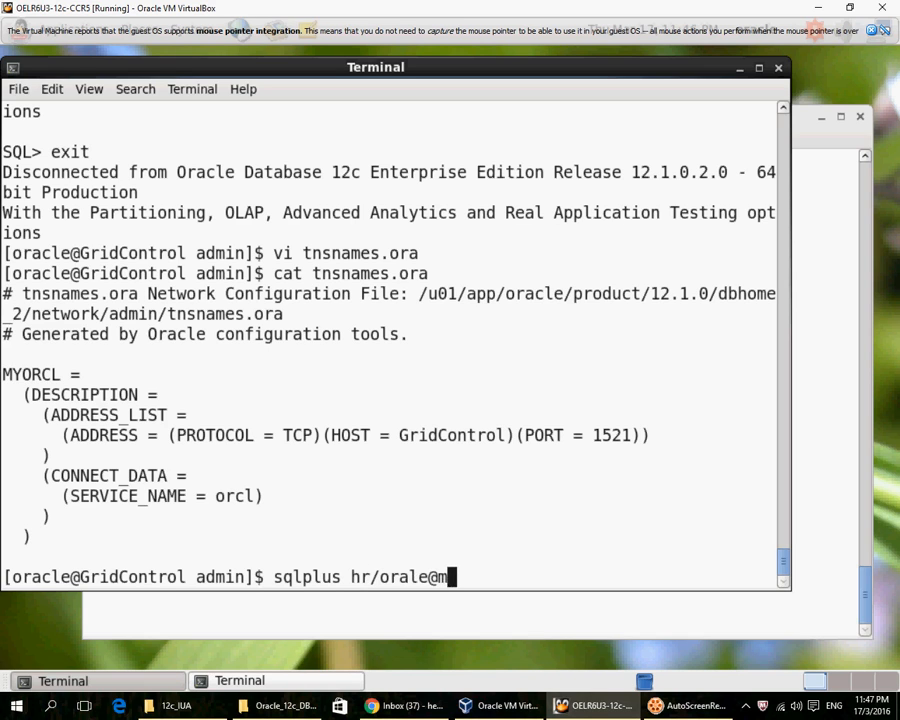
pyautogui.write('yor')
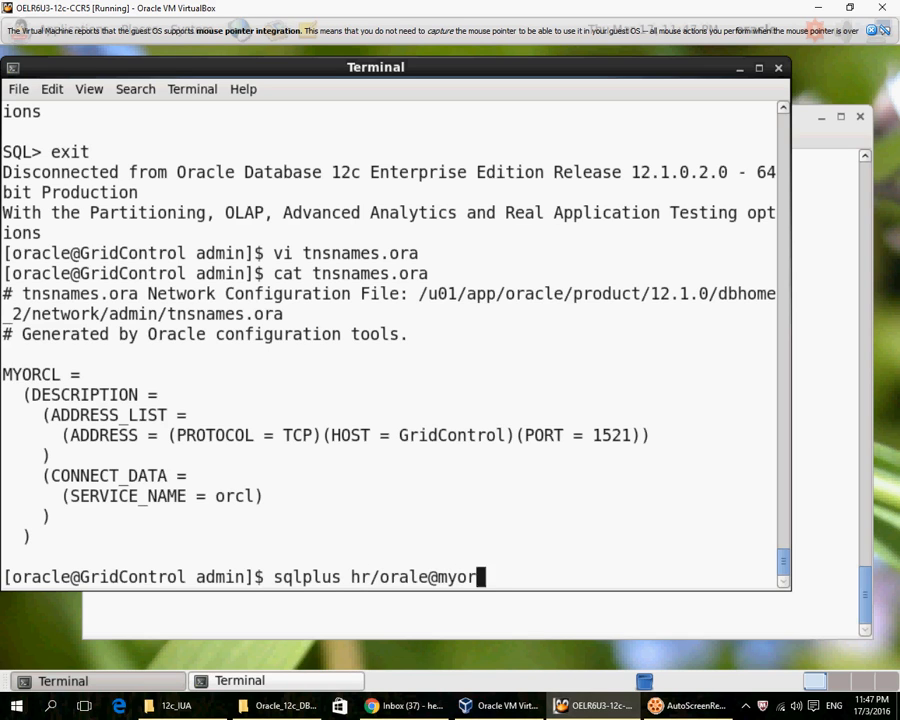
pyautogui.press('Return')
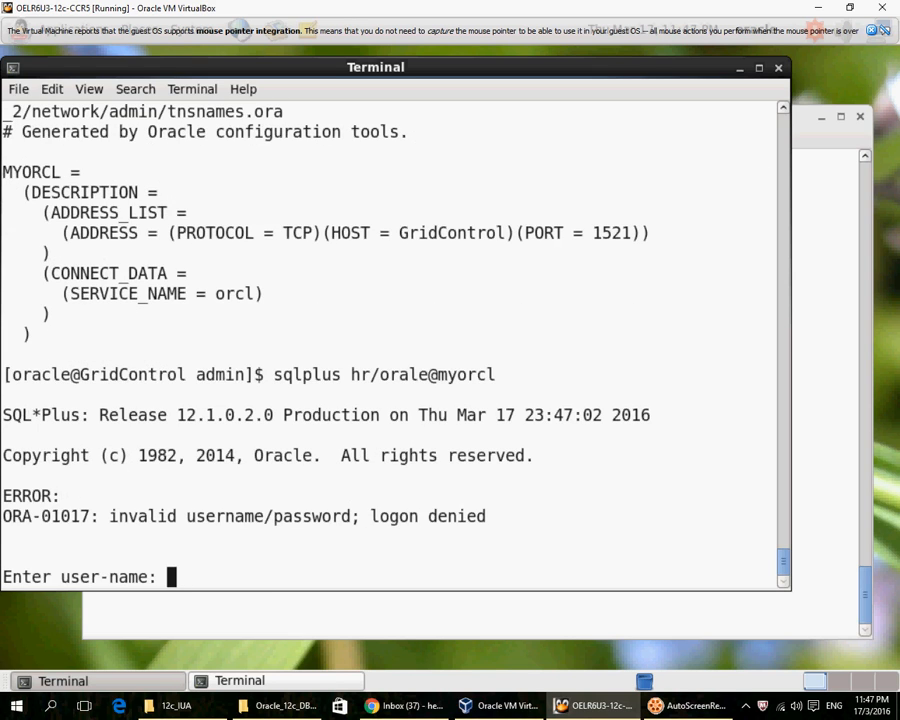
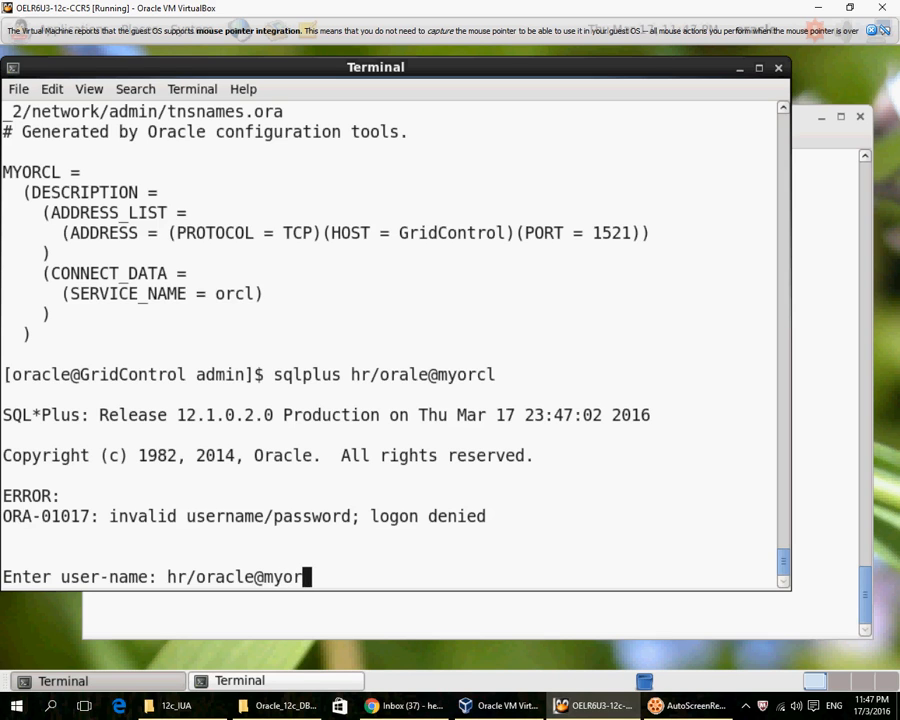
pyautogui.press('Return')
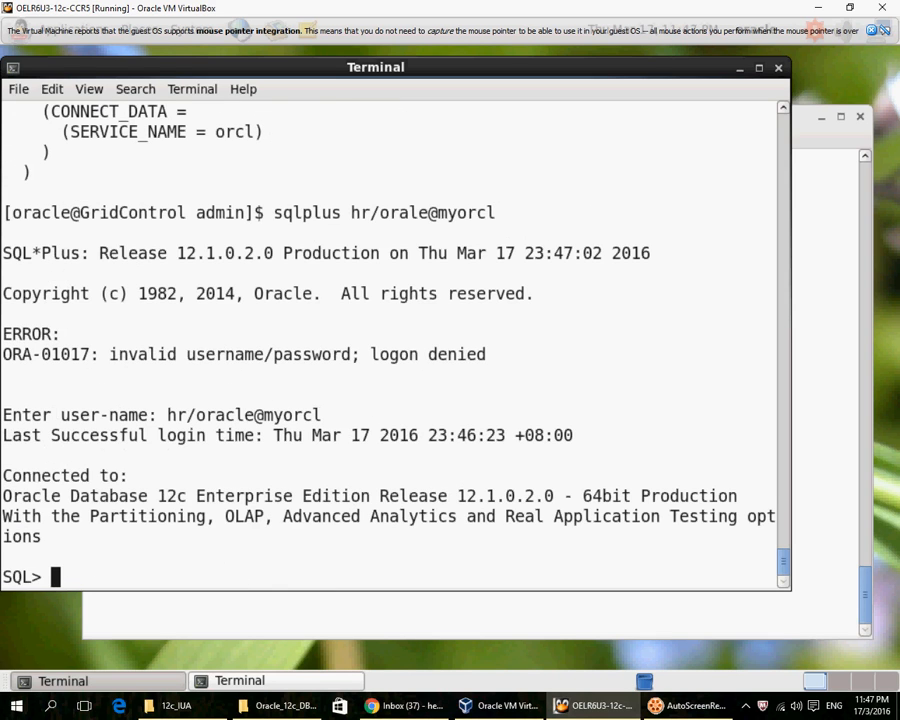
pyautogui.scroll(3)
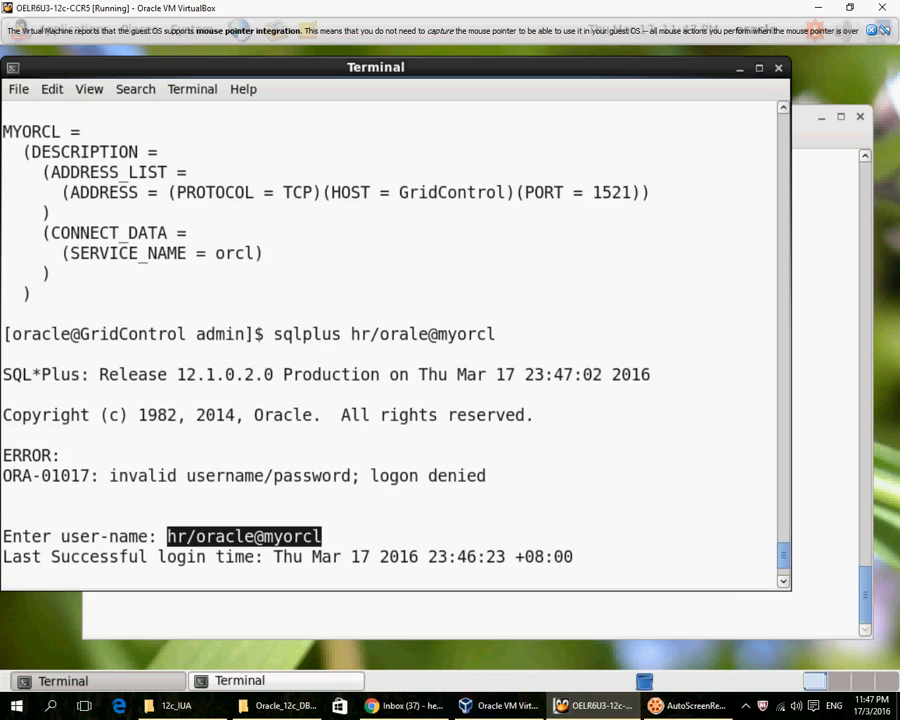
pyautogui.doubleClick(30, 132)
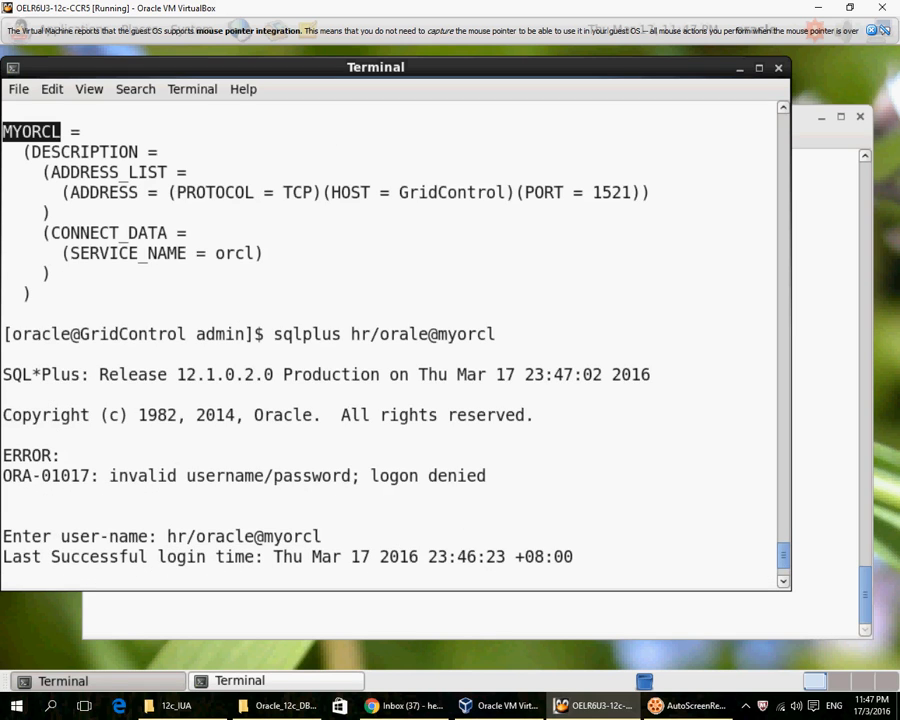